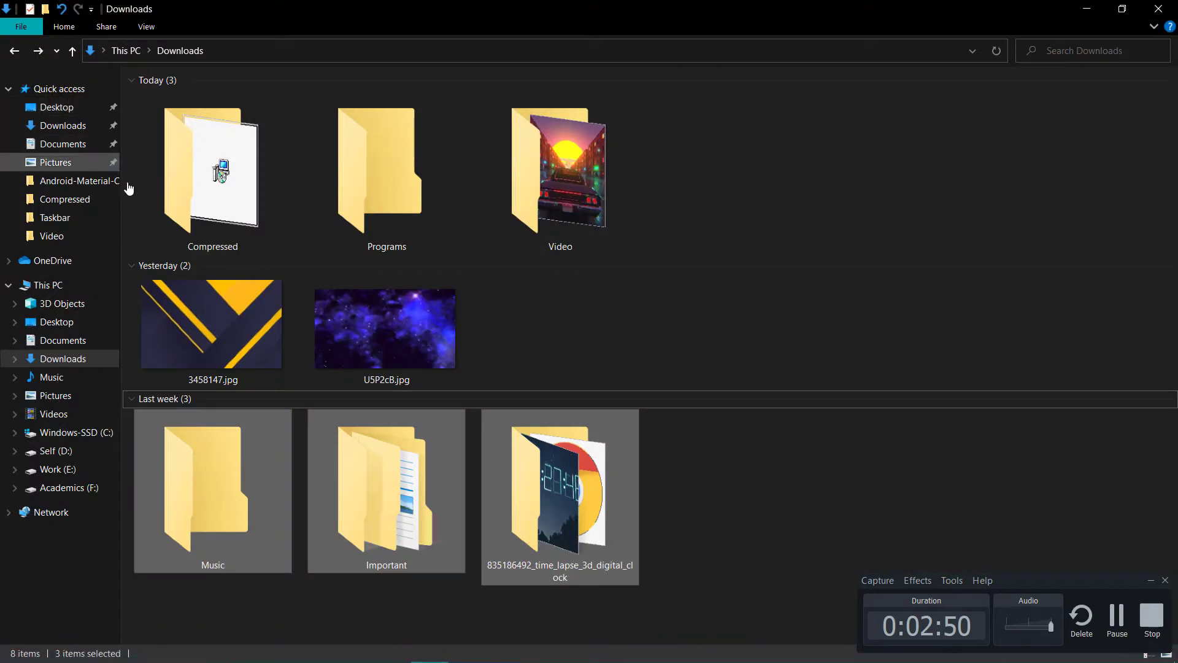
Extract 314-FliqloScr.zip in Downloads\Compressed and install Fliqlo.scr as a screen saver
double_click(212, 167)
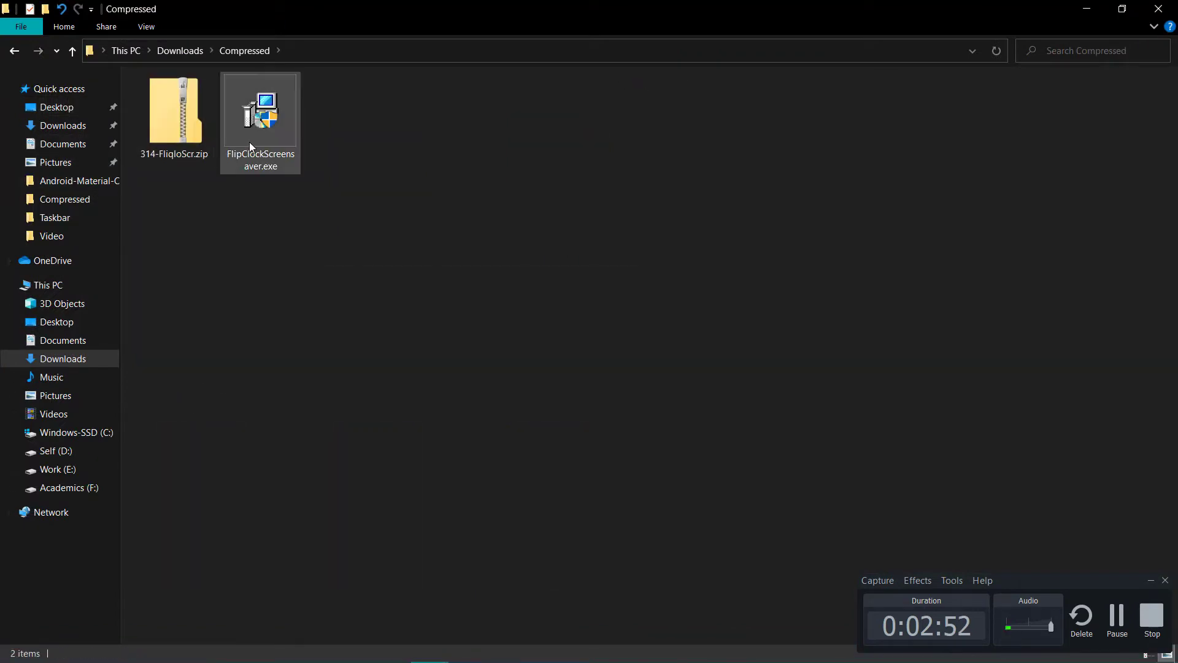
click(260, 113)
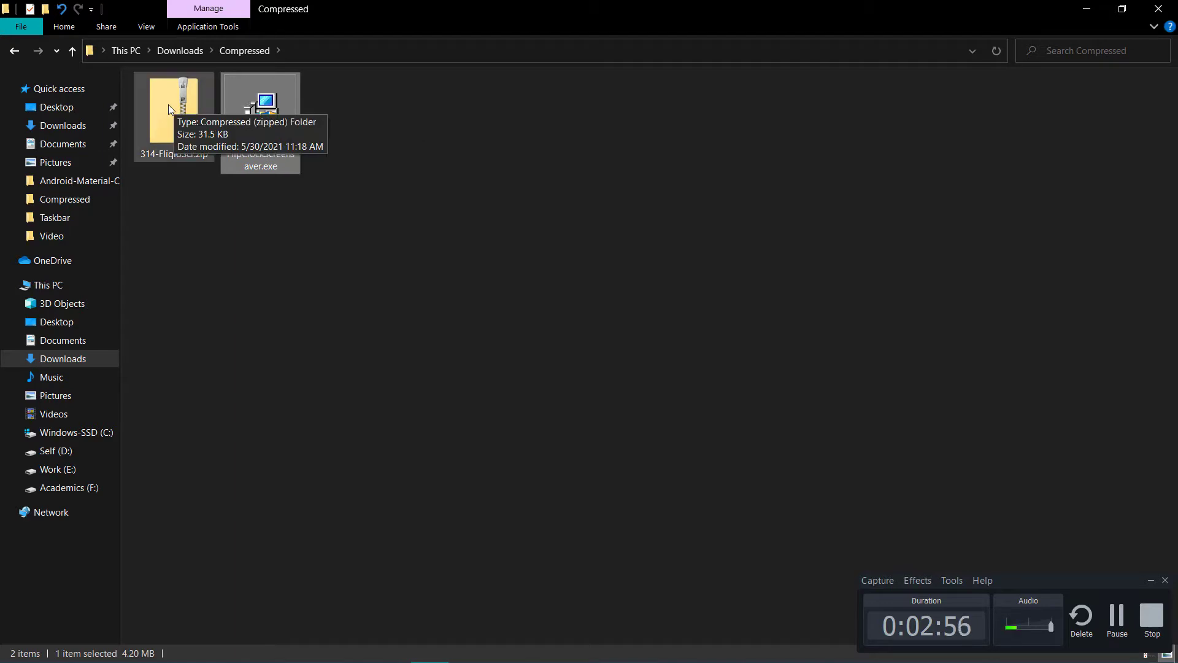
right_click(174, 113)
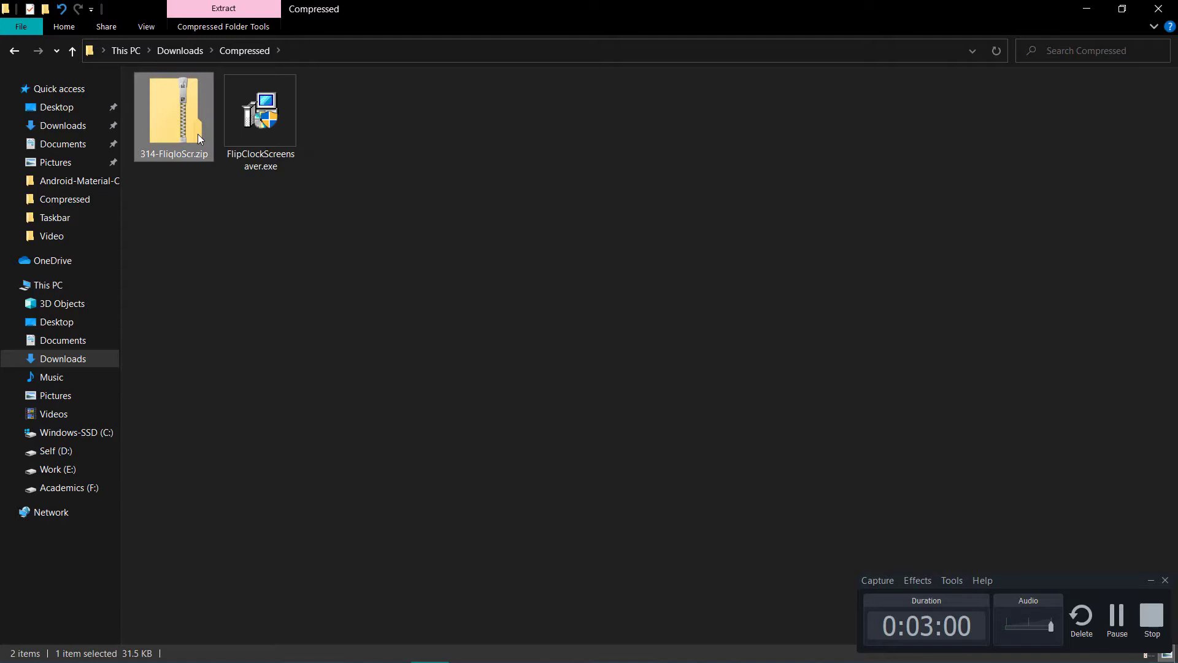
right_click(173, 113)
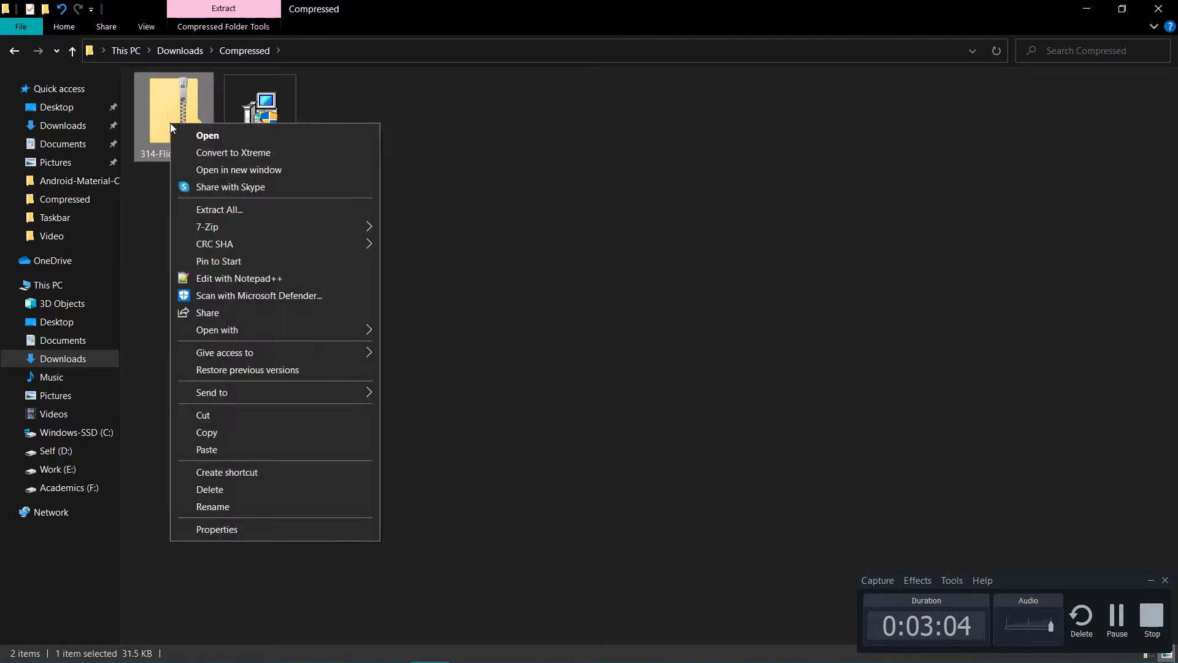
click(218, 209)
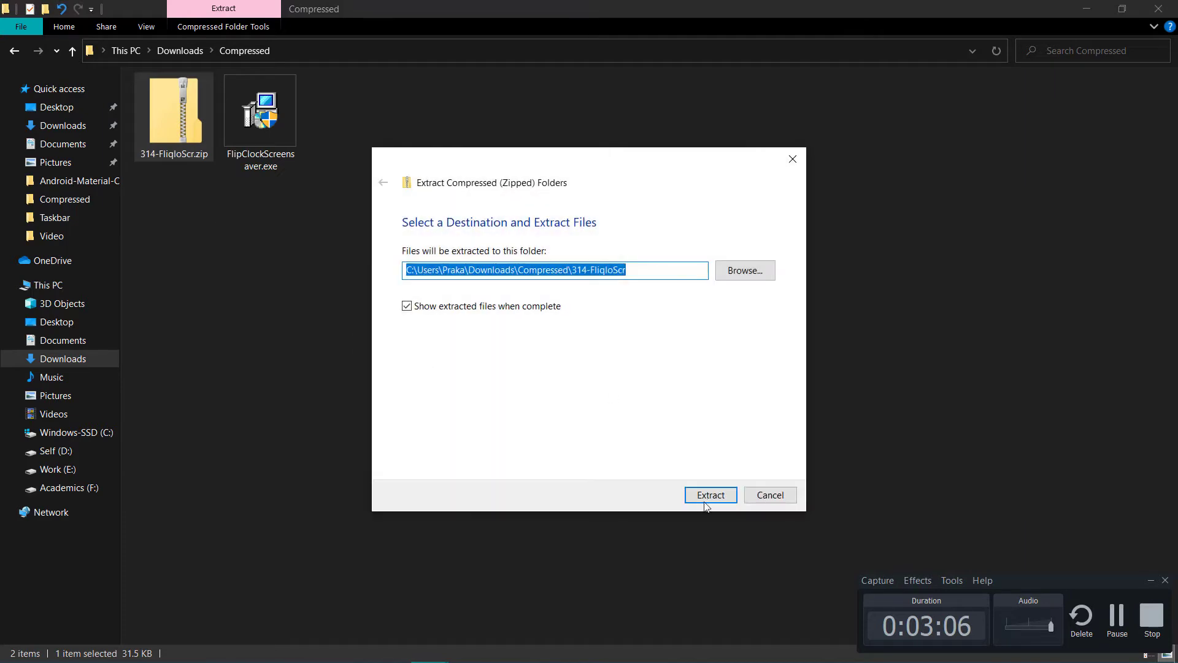
click(710, 495)
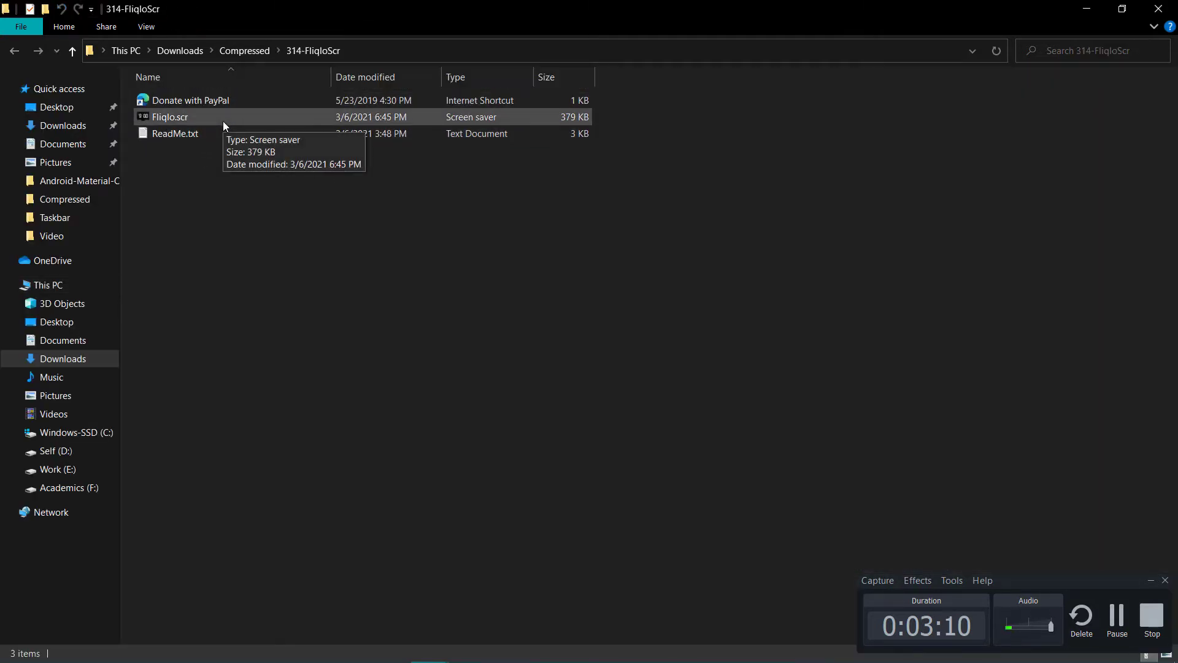
right_click(170, 116)
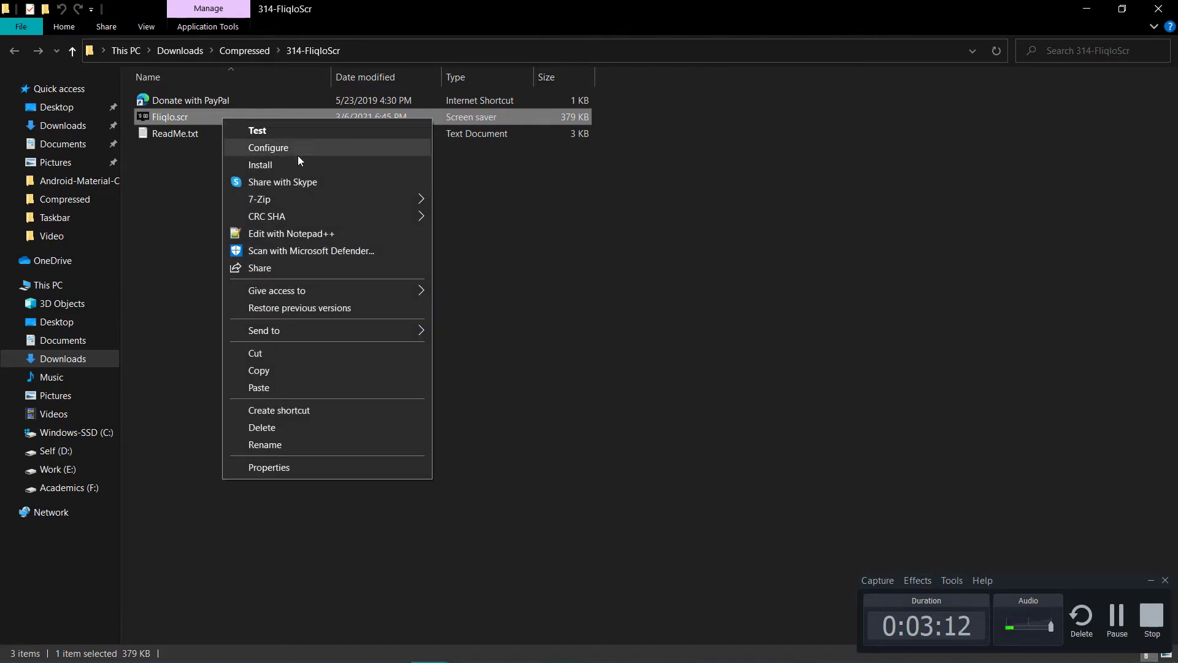
click(269, 147)
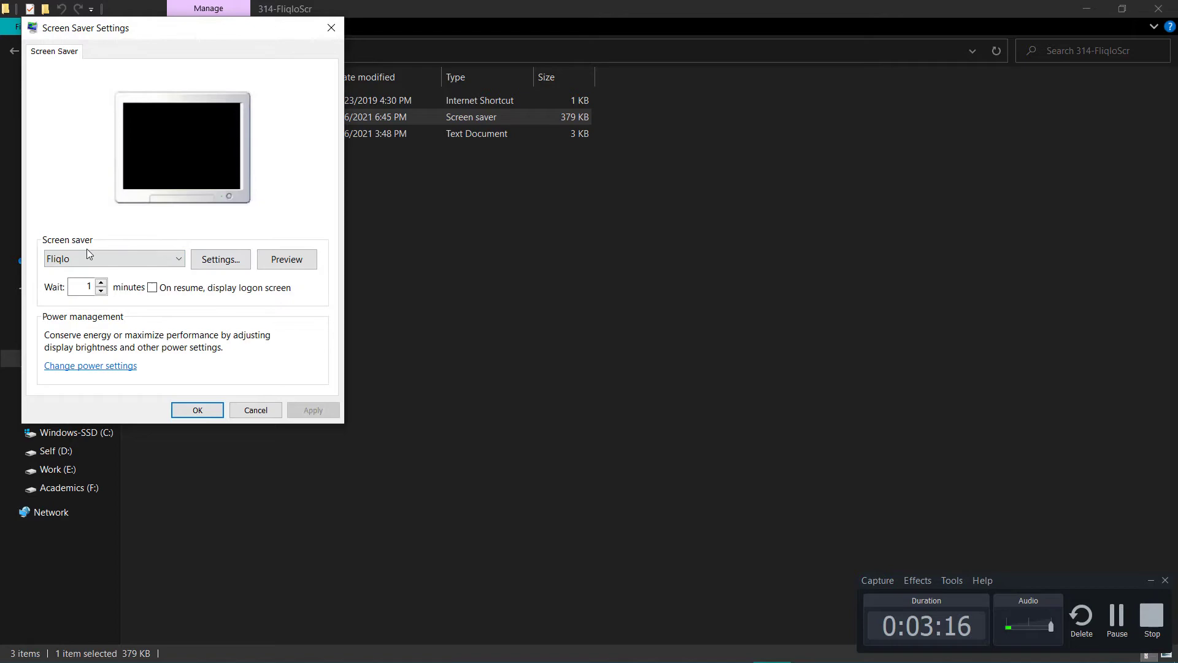
click(286, 258)
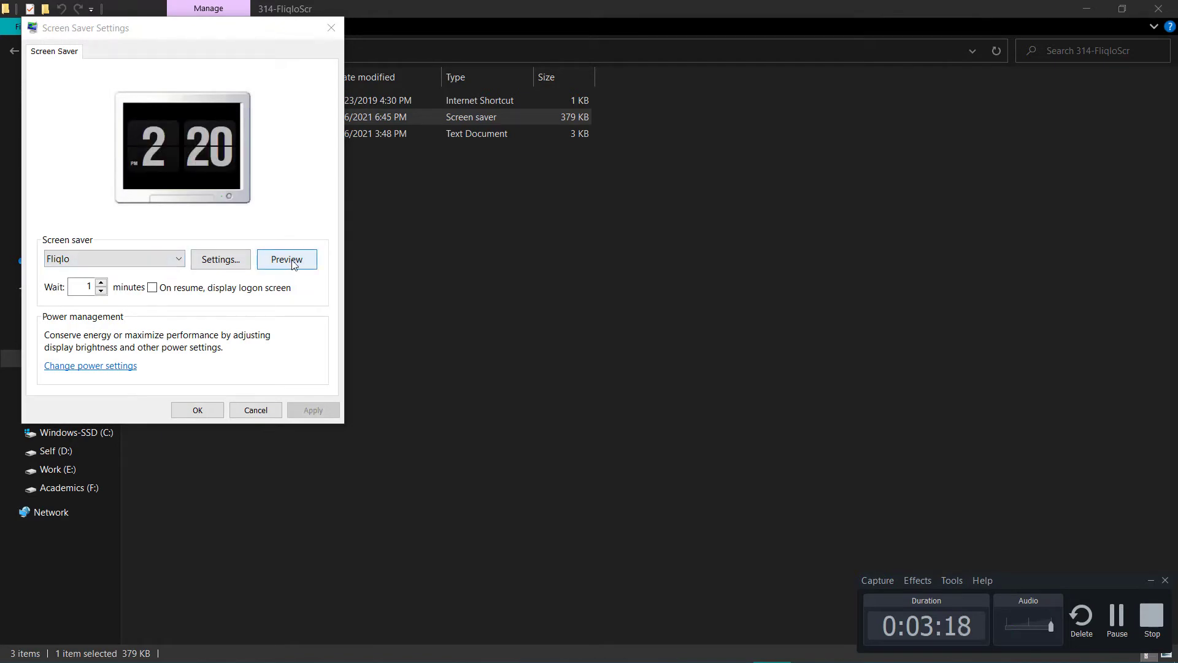
click(287, 259)
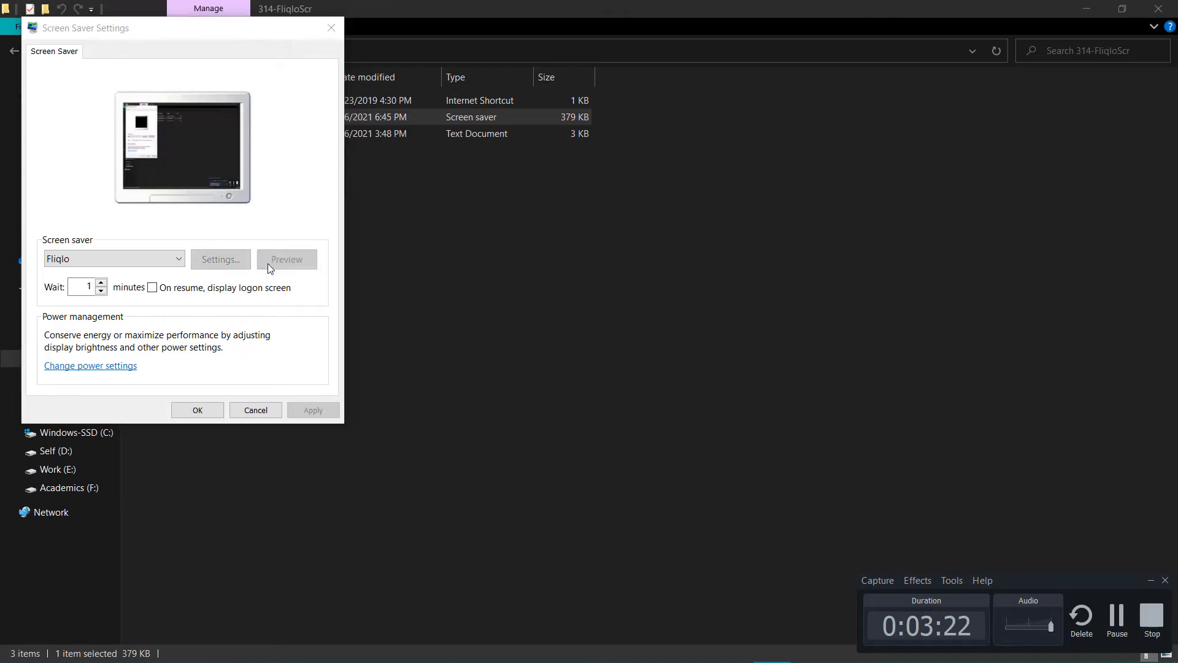
click(287, 259)
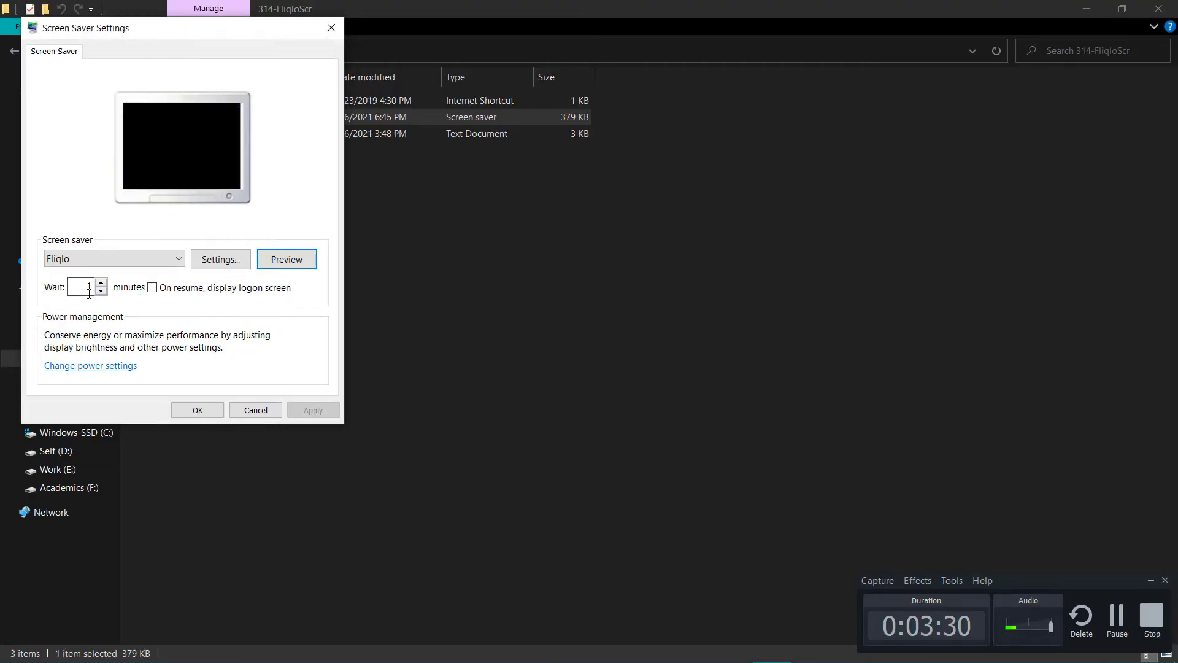
click(286, 259)
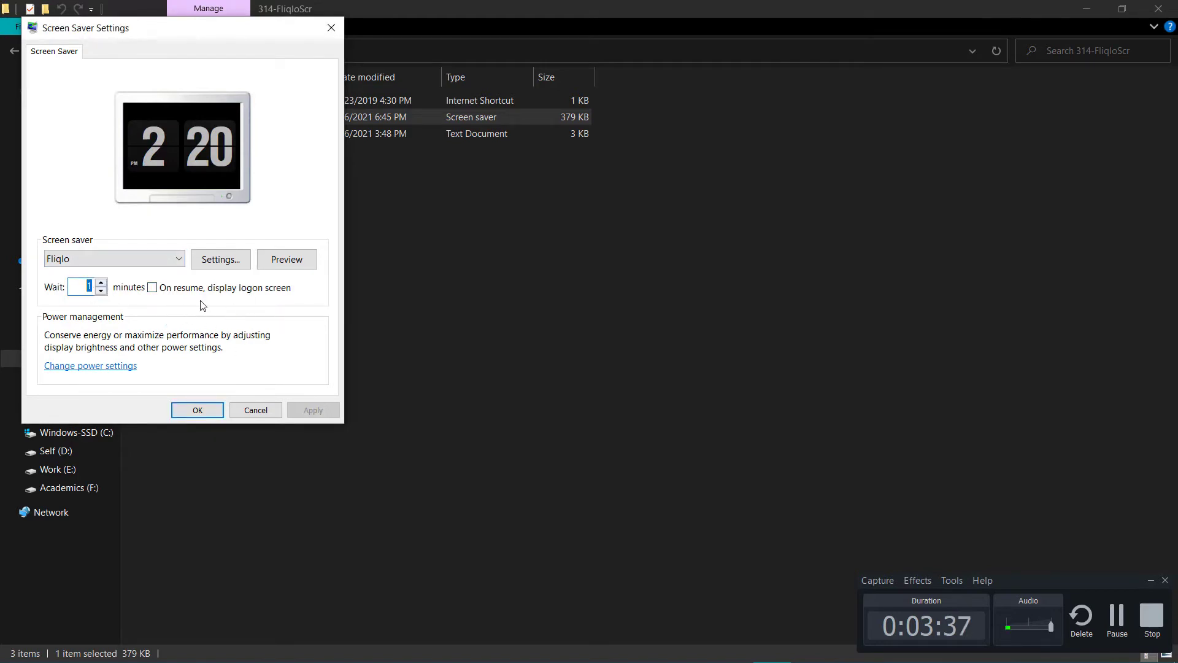
mouse_move(192, 283)
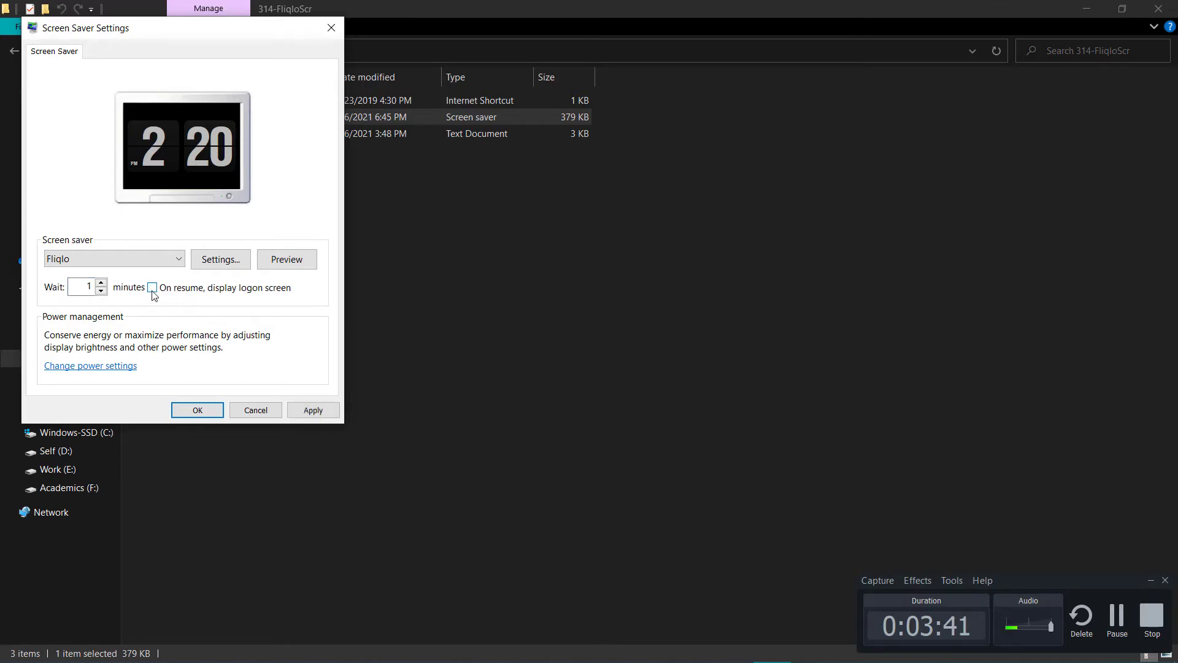
mouse_move(165, 298)
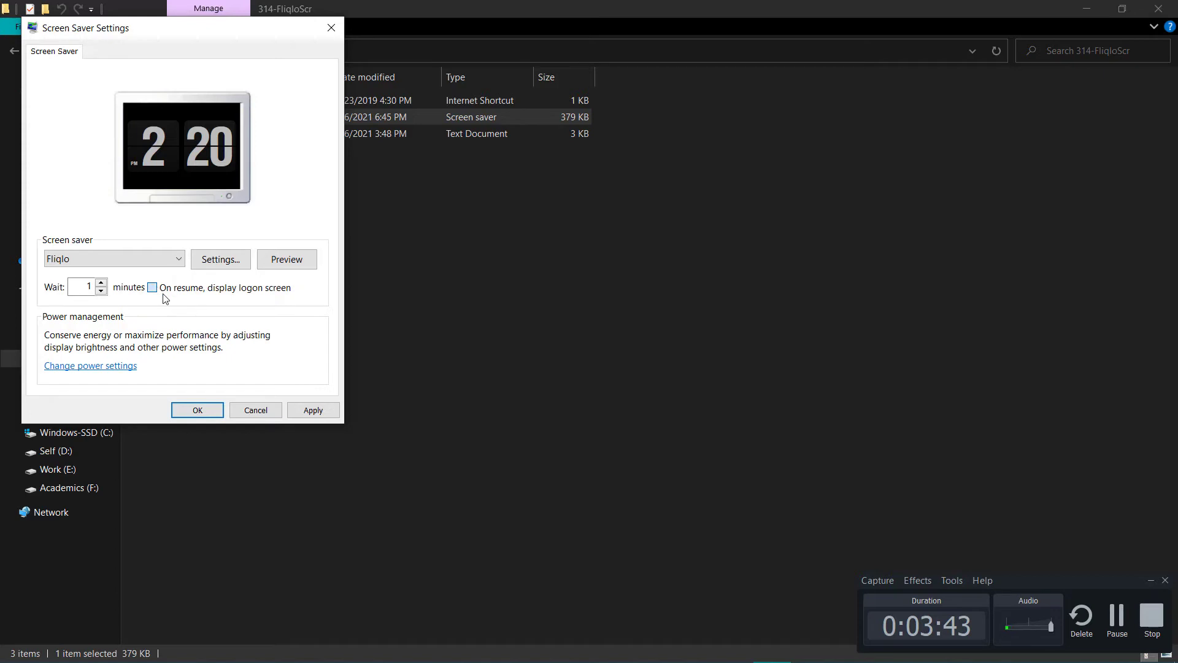
click(153, 287)
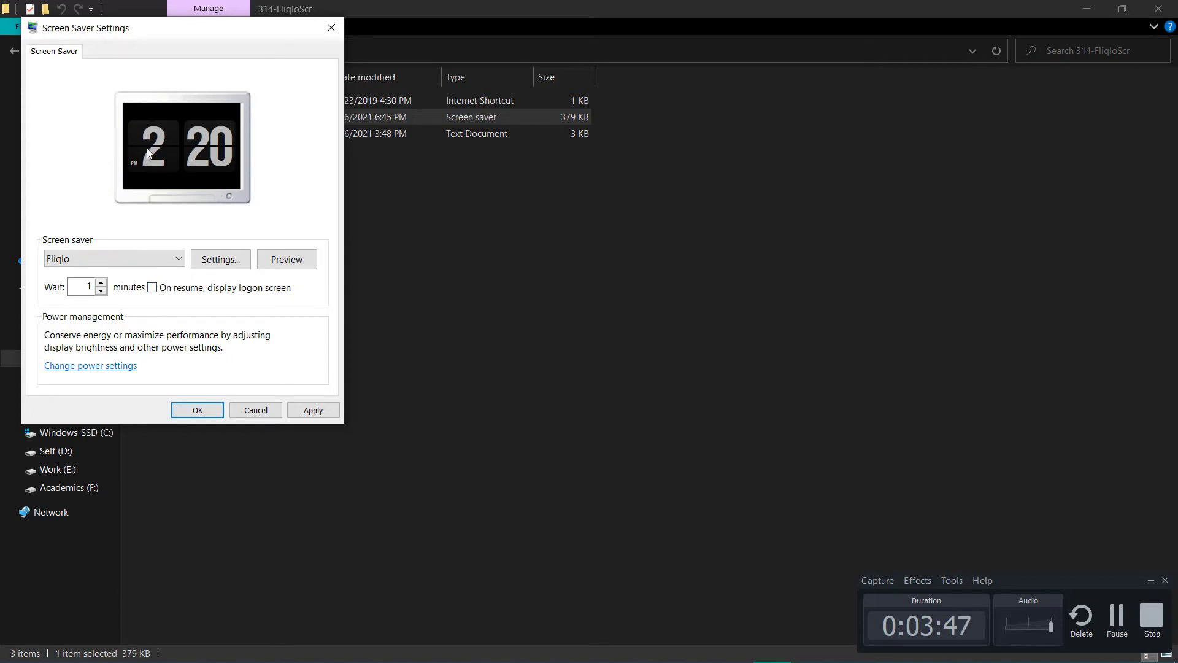
mouse_move(168, 178)
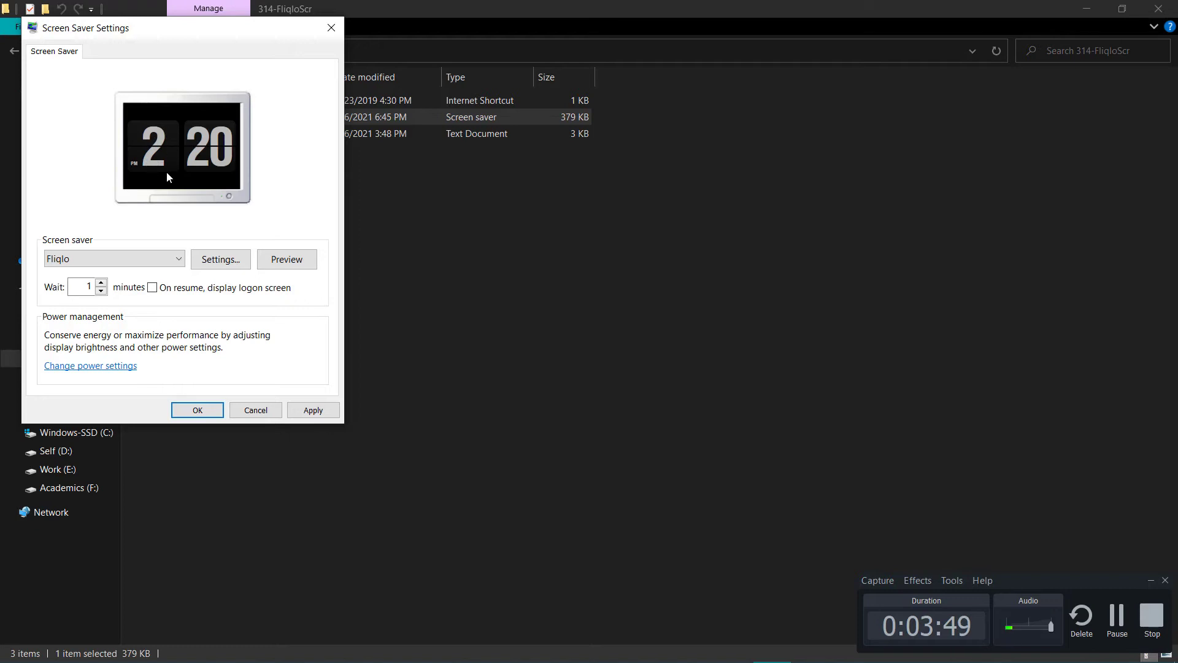
mouse_move(269, 284)
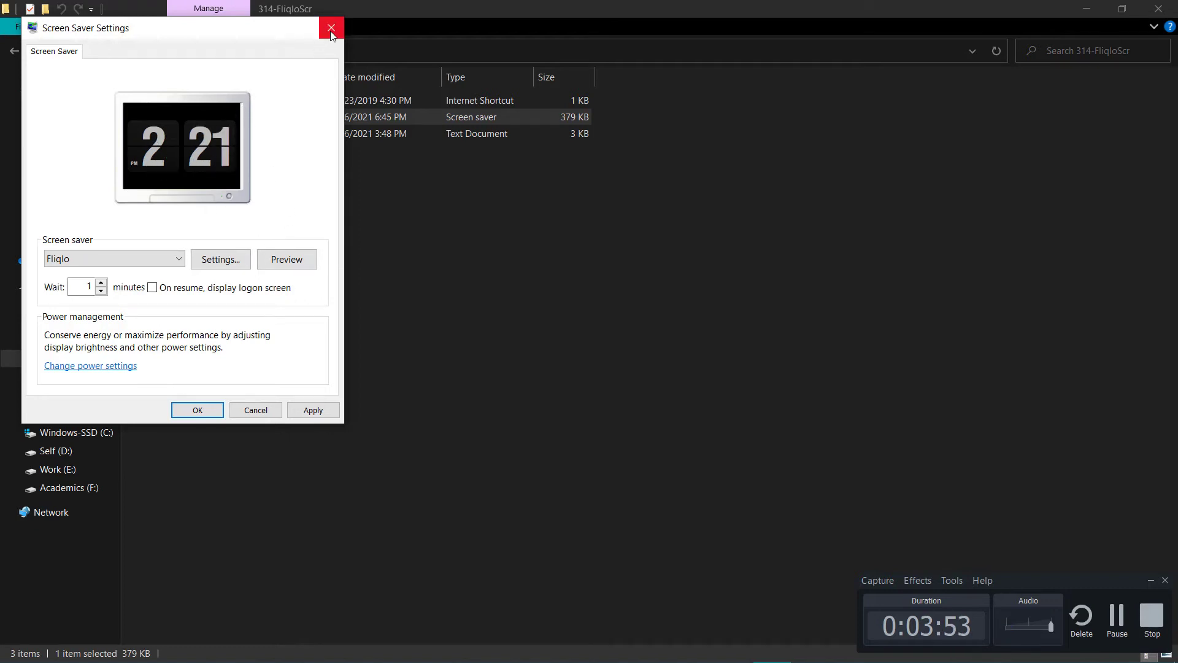
Close Screen Saver Settings and run FlipClockScreensaver.exe from the Compressed folder
click(331, 28)
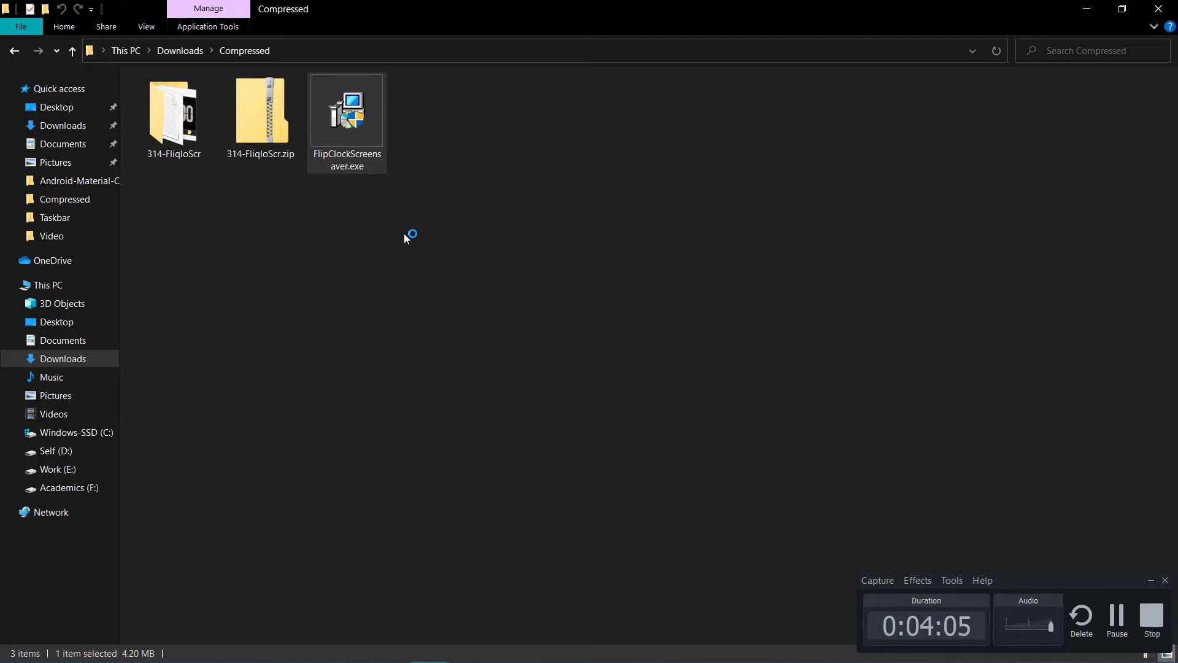
double_click(346, 109)
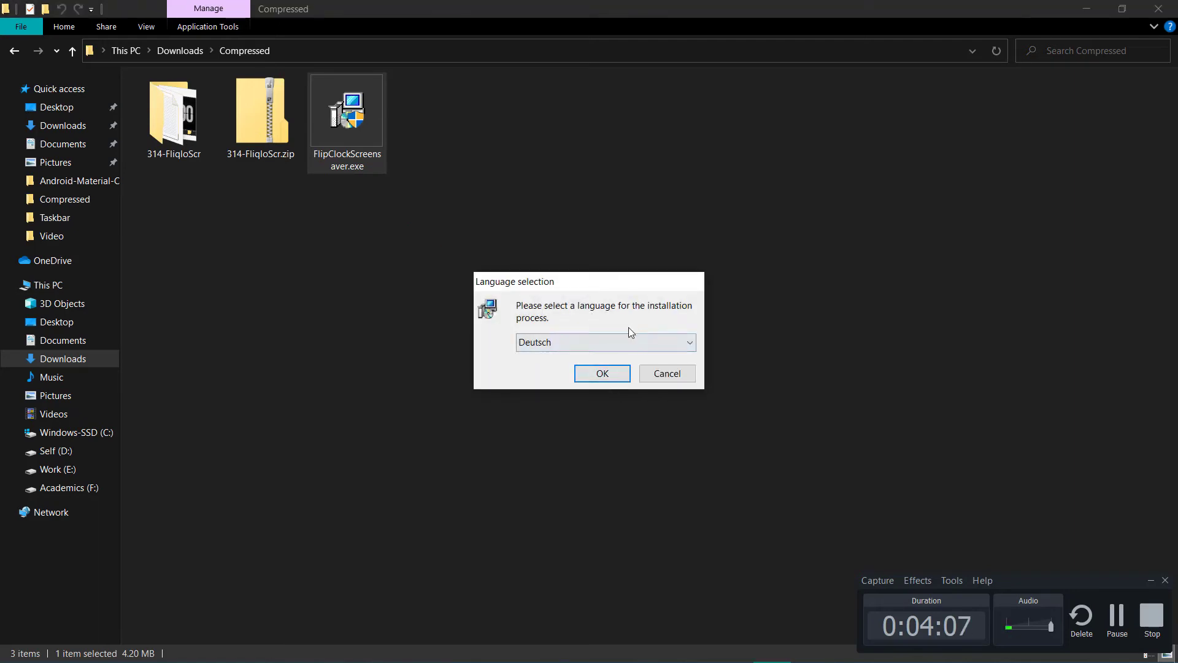
Run the Flip Clock Screensaver setup in English, leaving 'Launch Flip Clock Screensaver' enabled
click(607, 342)
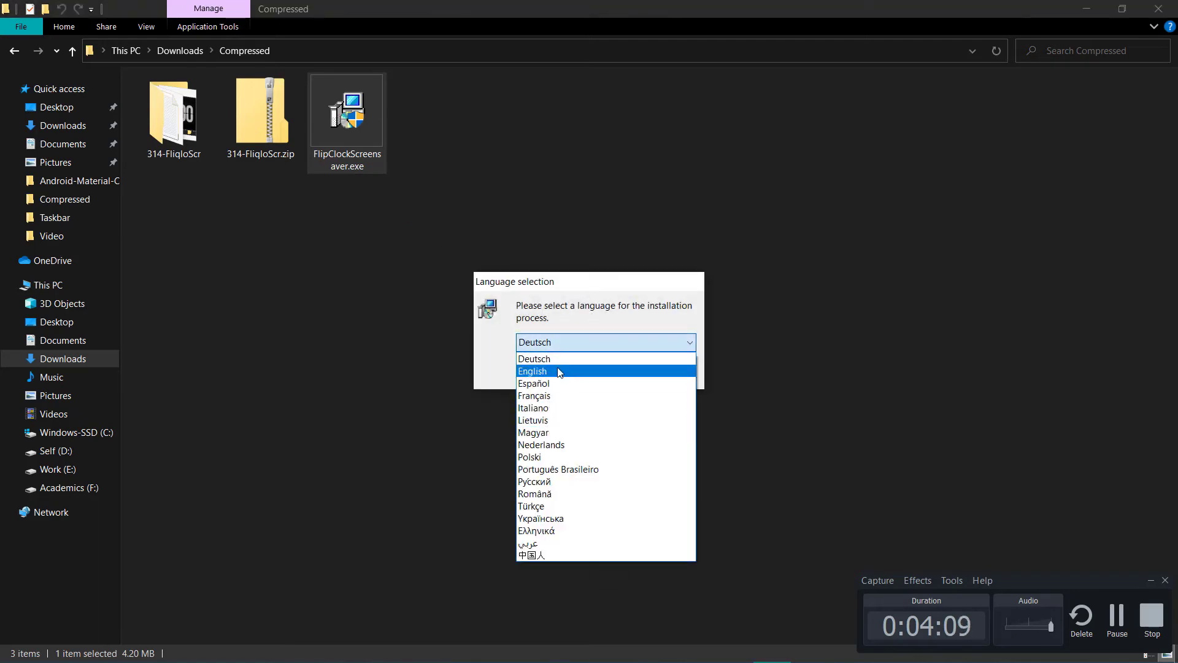
click(532, 370)
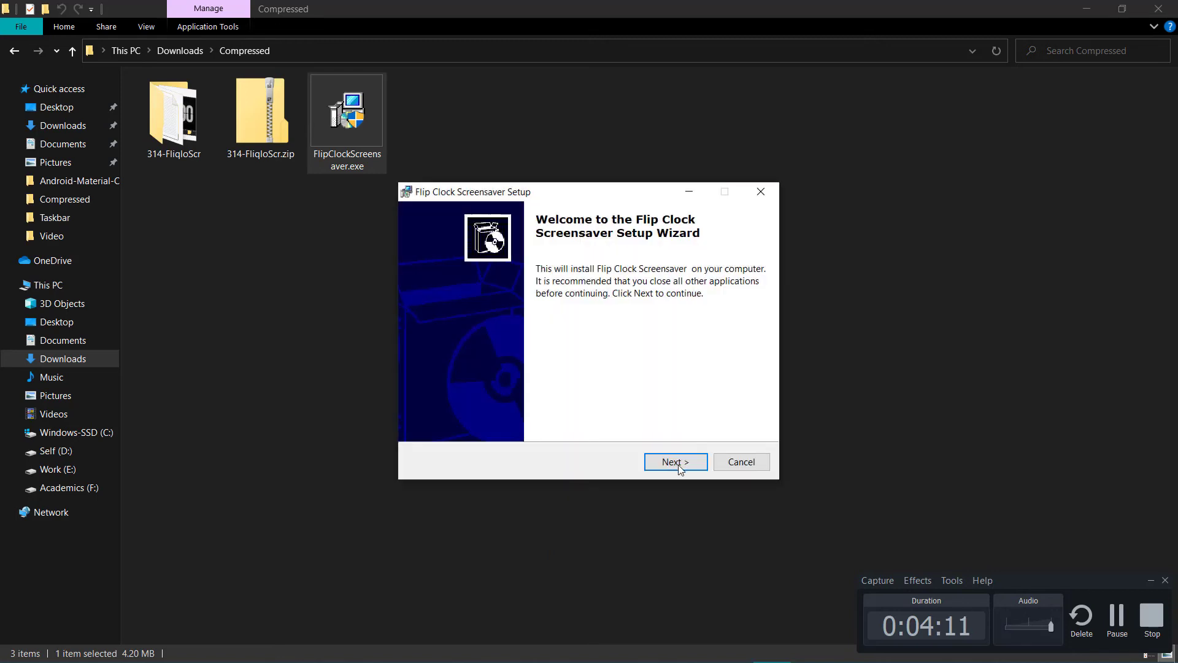
click(674, 462)
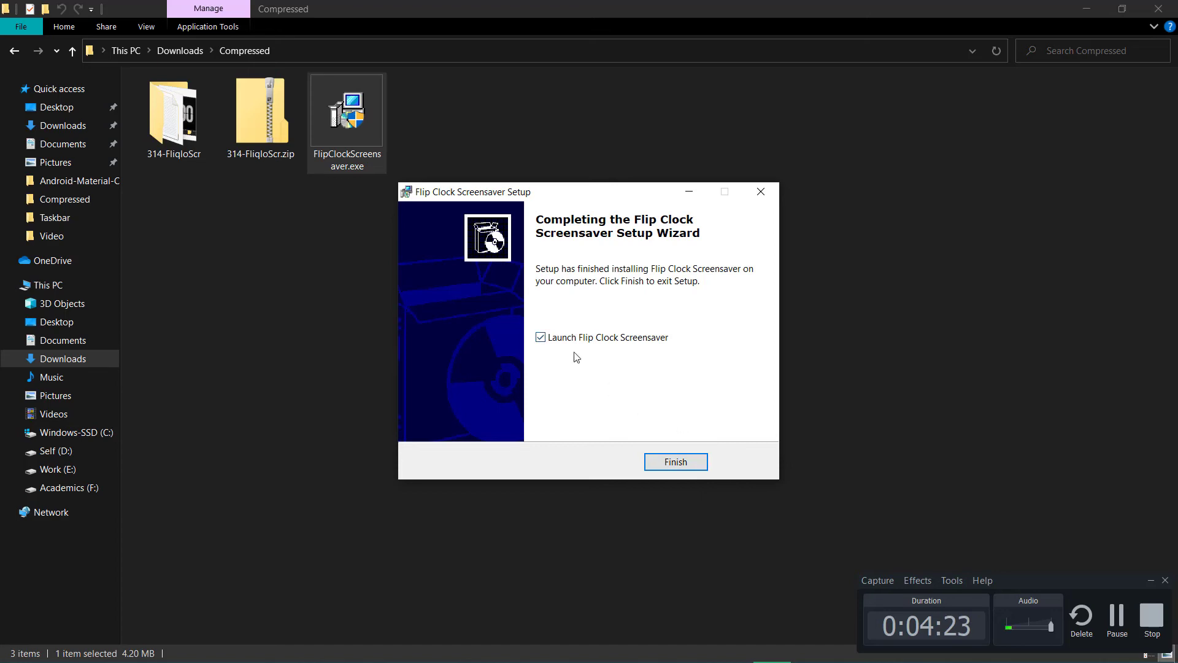
mouse_move(585, 345)
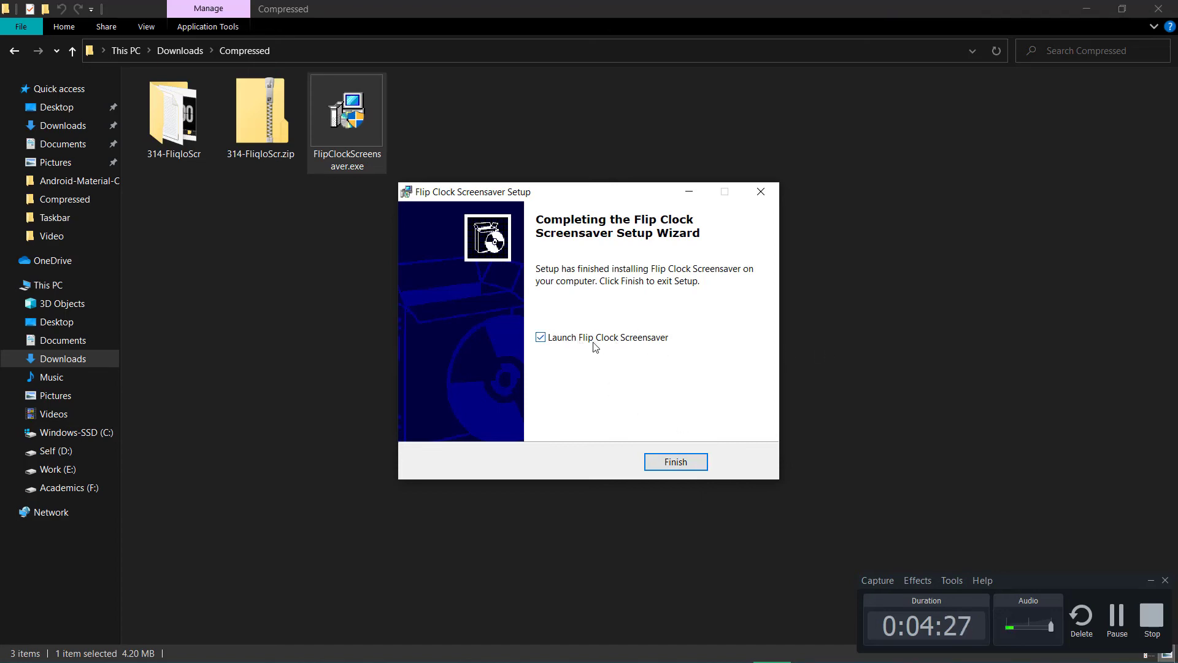
click(674, 461)
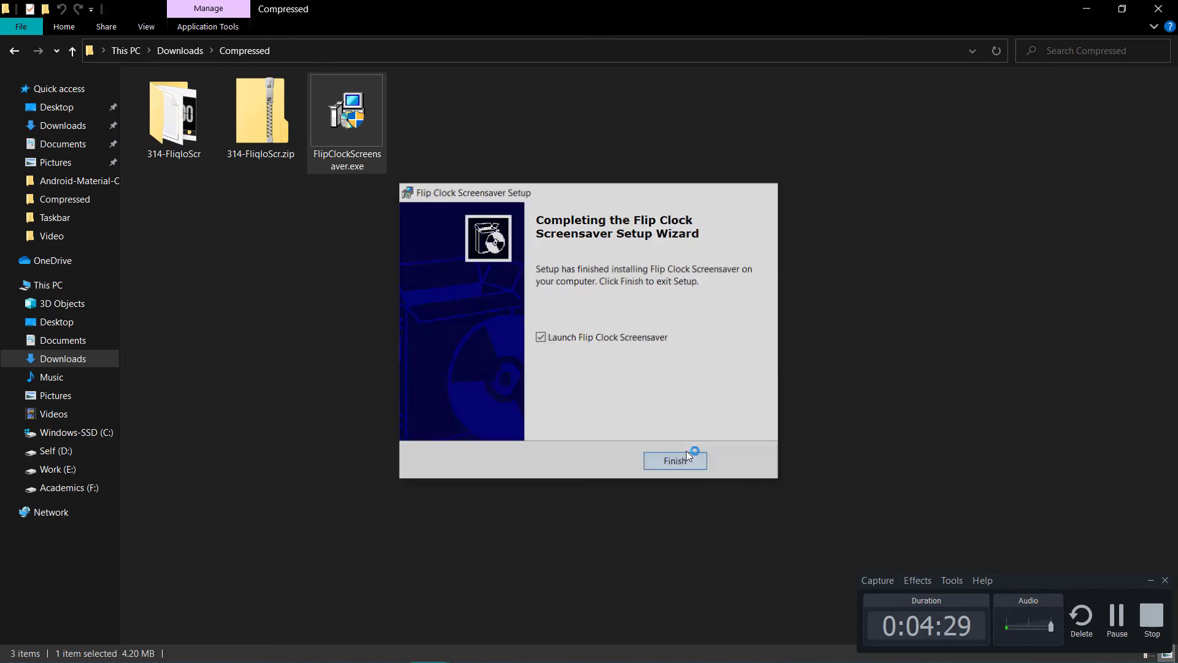
click(673, 460)
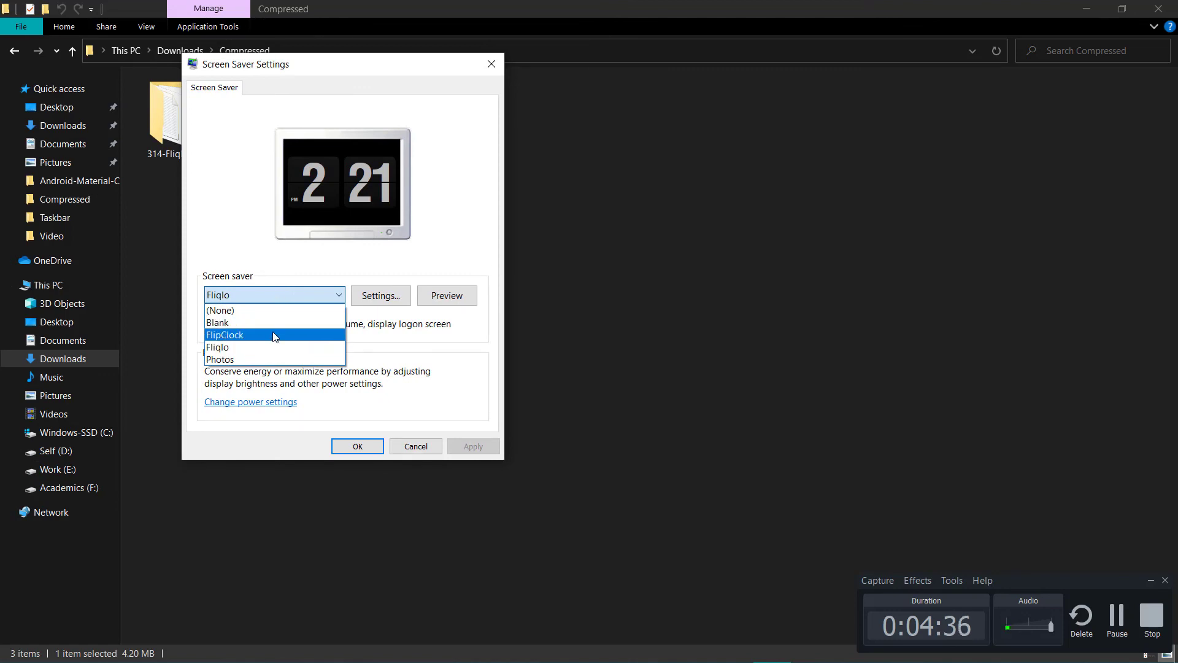
Select FlipClock in the Screen saver dropdown, replacing Fliqlo
click(226, 335)
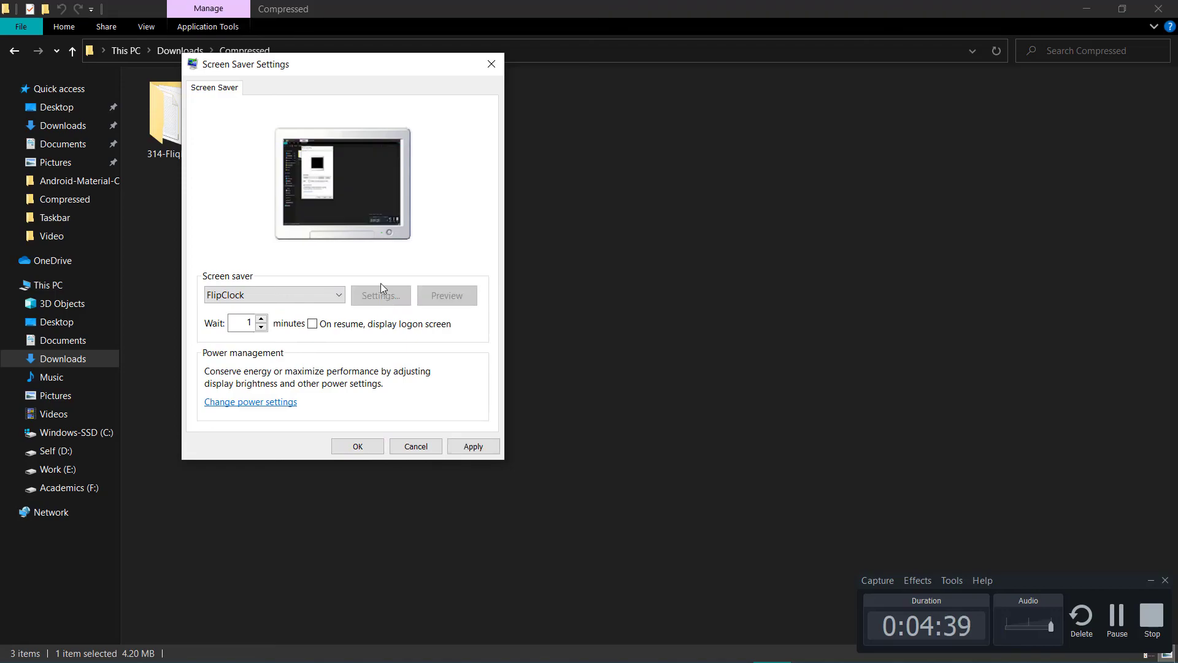